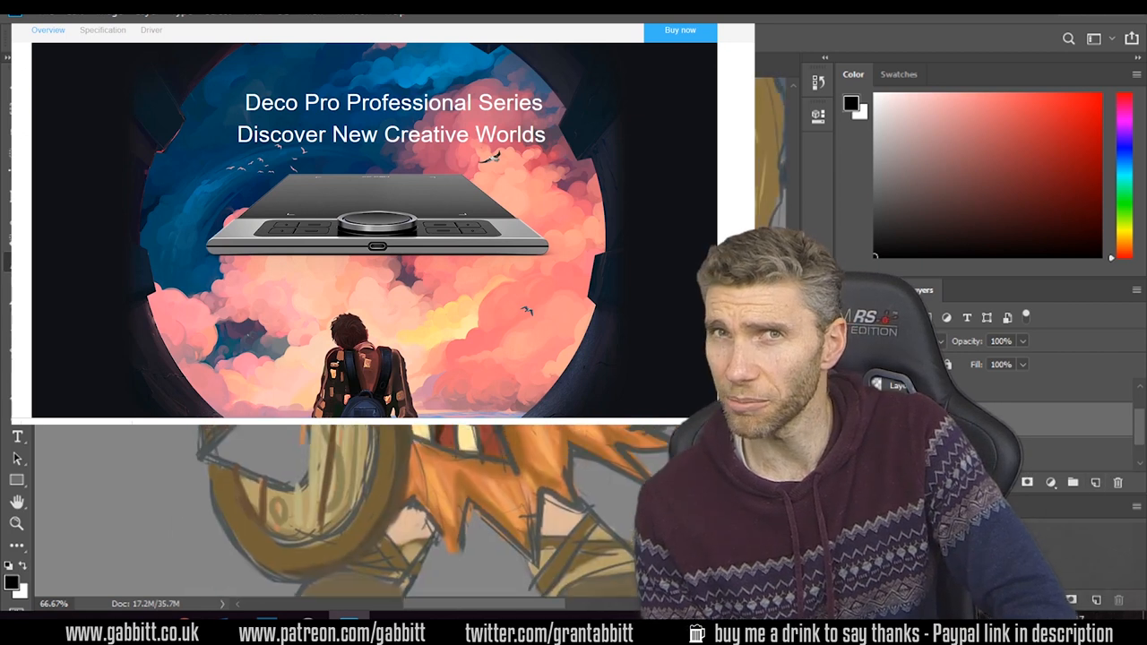
Step: Scroll the Deco Pro page past awards, double wheel and tilt to the size comparison
{"action": "scroll", "scroll_direction": "down", "scroll_amount": 3}
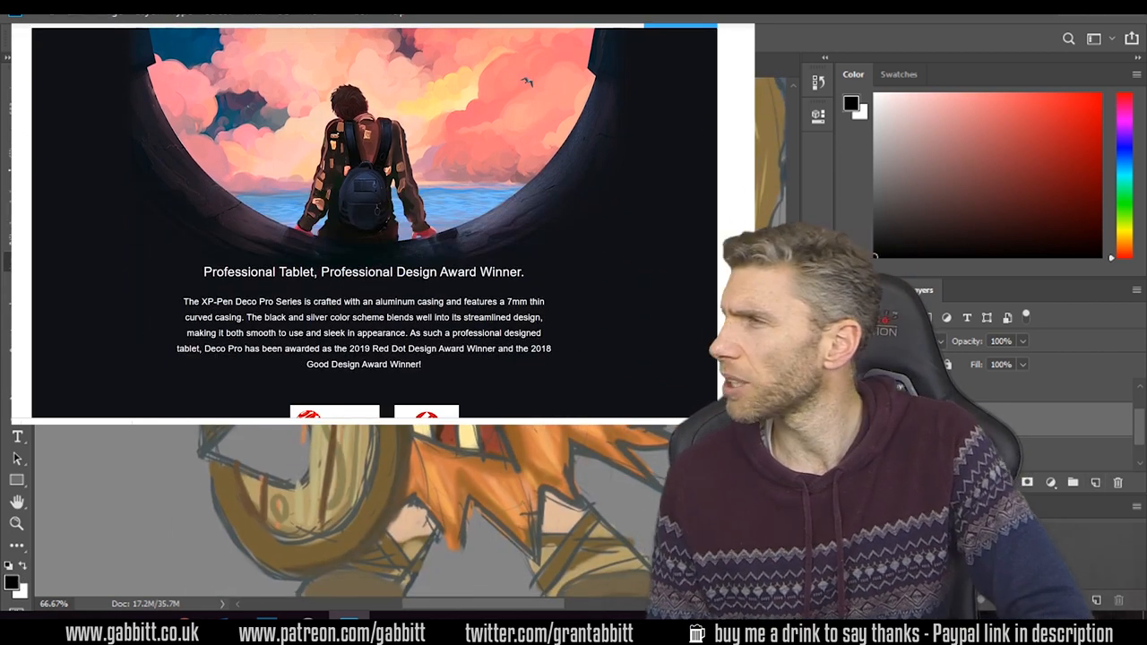
{"action": "scroll", "scroll_direction": "down", "scroll_amount": 3}
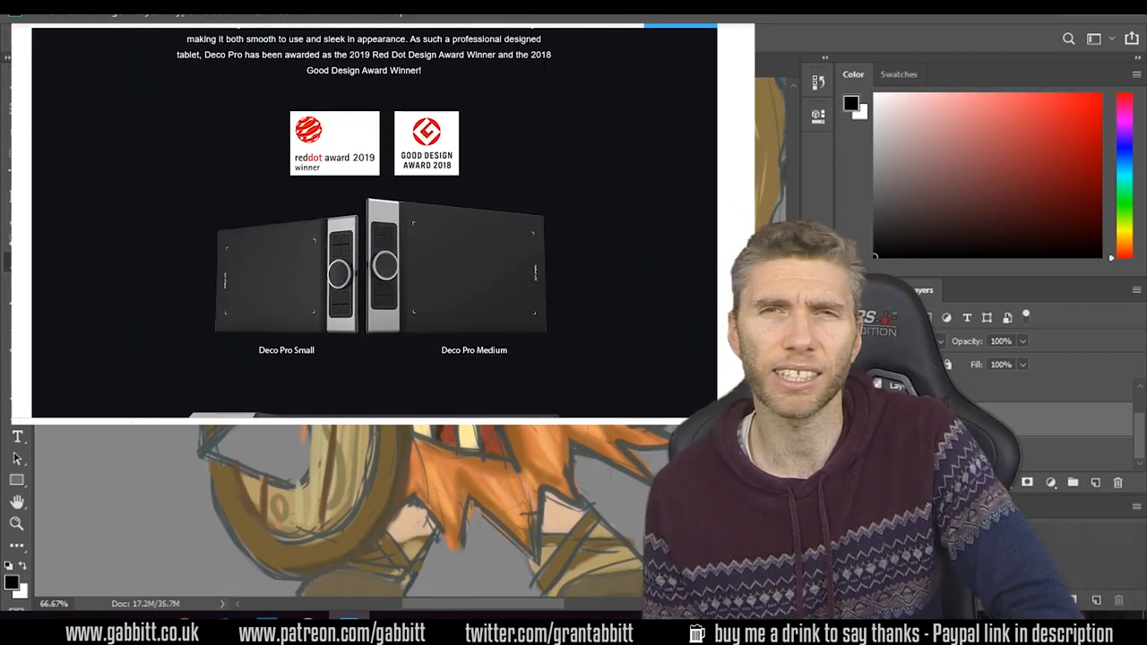
{"action": "scroll", "scroll_direction": "down", "scroll_amount": 3}
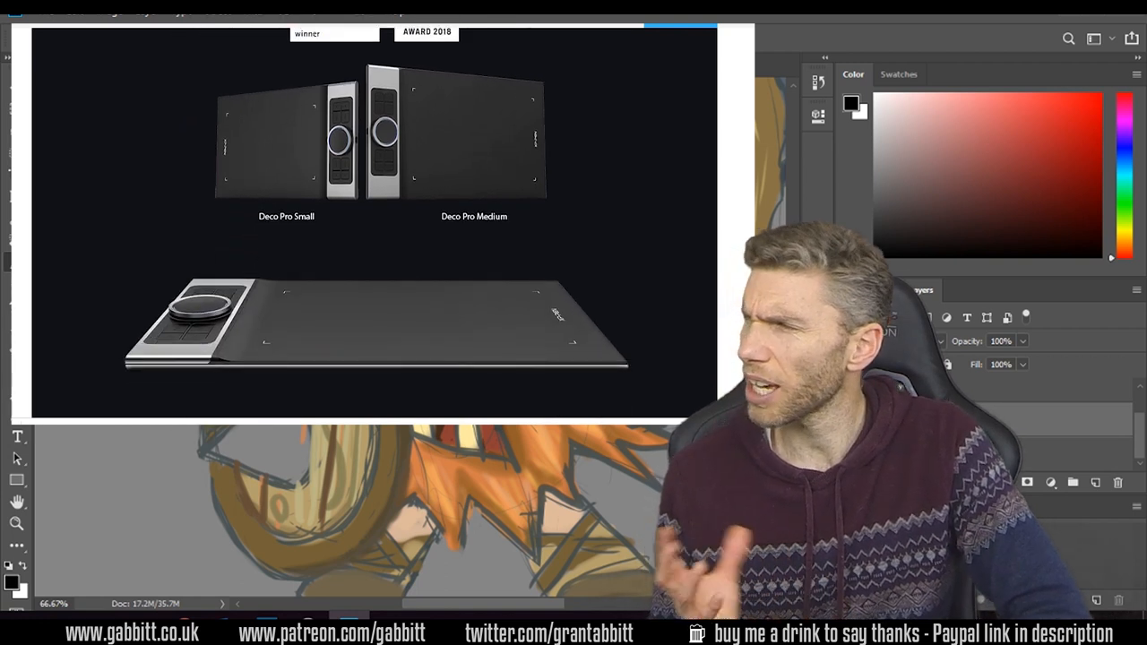
{"action": "scroll", "scroll_direction": "down", "scroll_amount": 3}
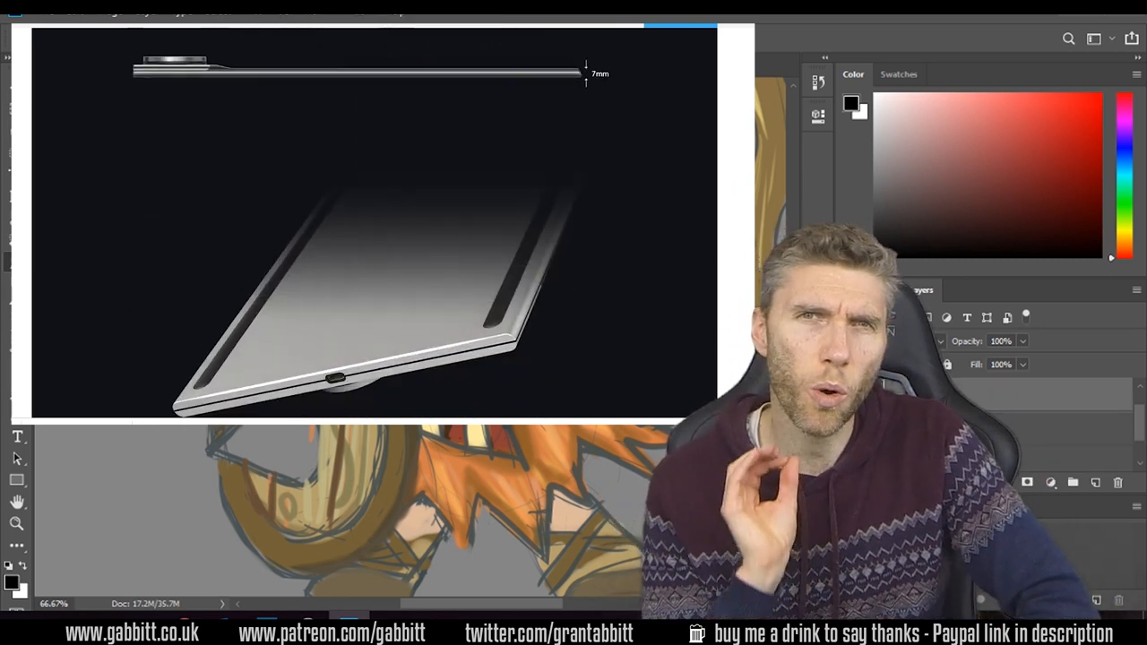
{"action": "scroll", "scroll_direction": "down", "scroll_amount": 3}
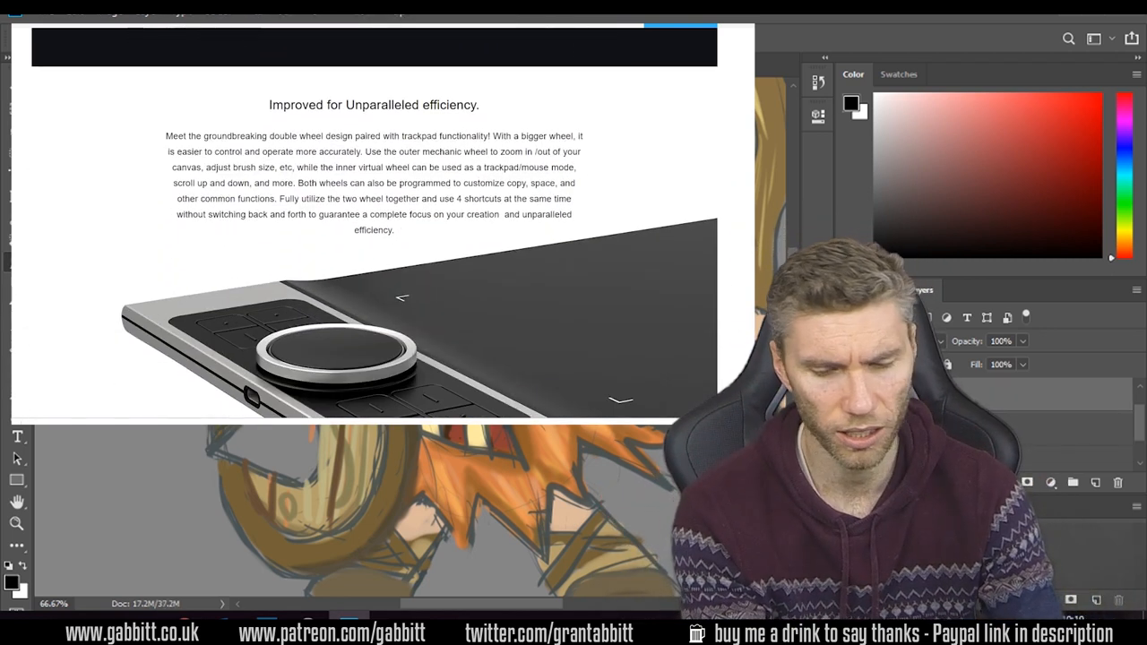
{"action": "scroll", "scroll_direction": "down", "scroll_amount": 3}
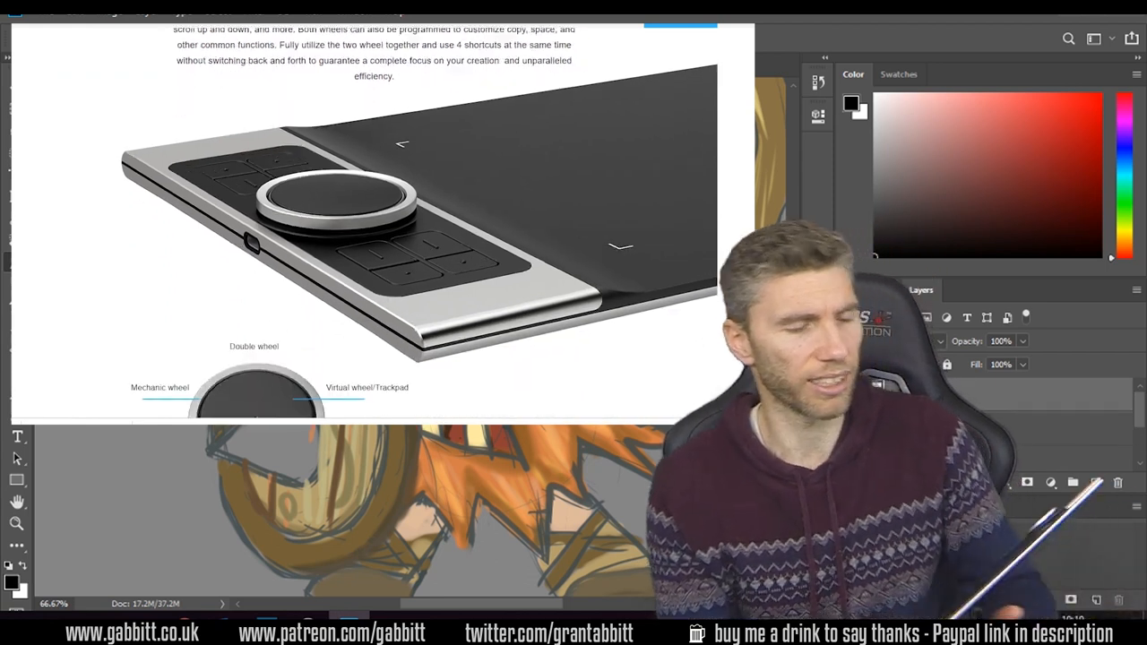
{"action": "scroll", "scroll_direction": "down", "scroll_amount": 3}
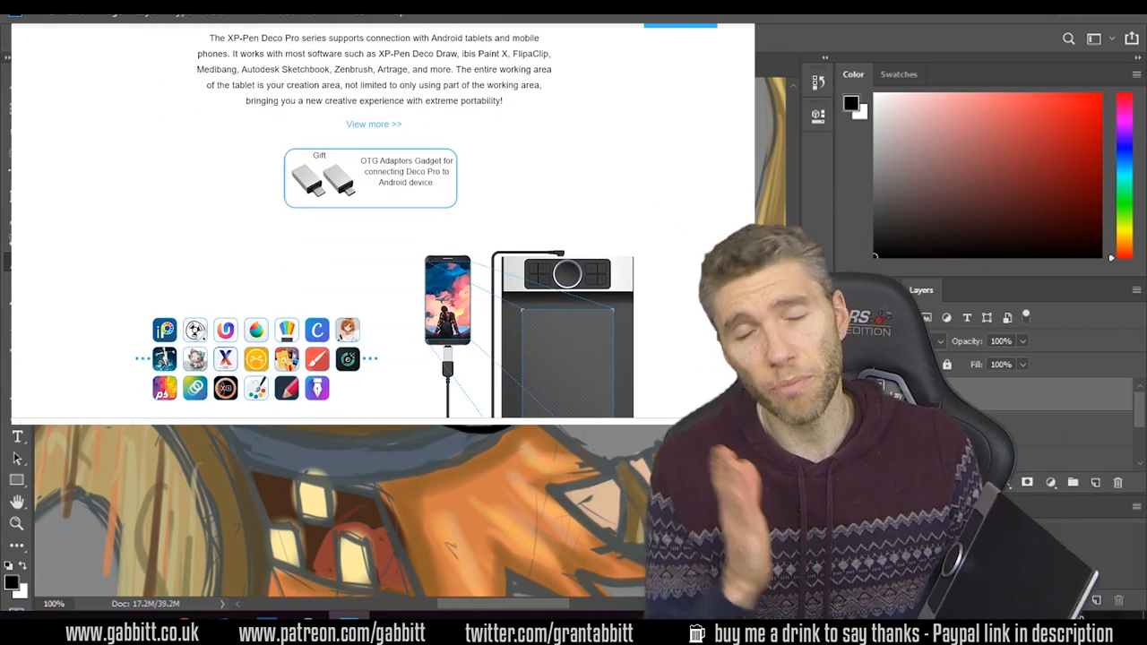
{"action": "scroll", "scroll_direction": "down", "scroll_amount": 3}
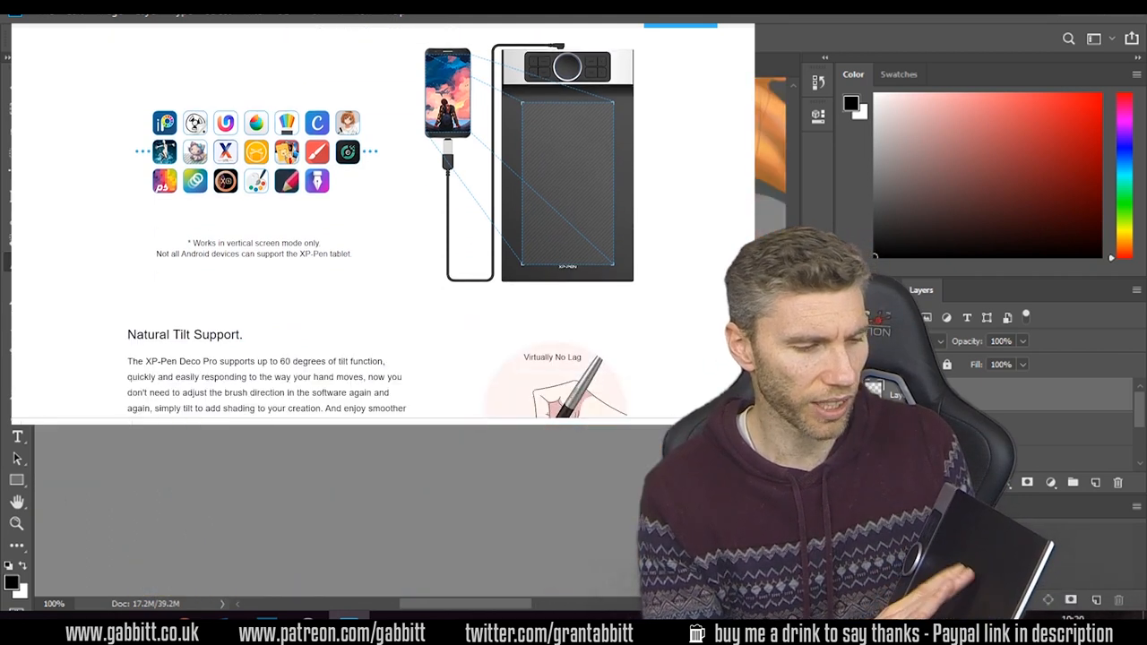
{"action": "scroll", "scroll_direction": "down", "scroll_amount": 3}
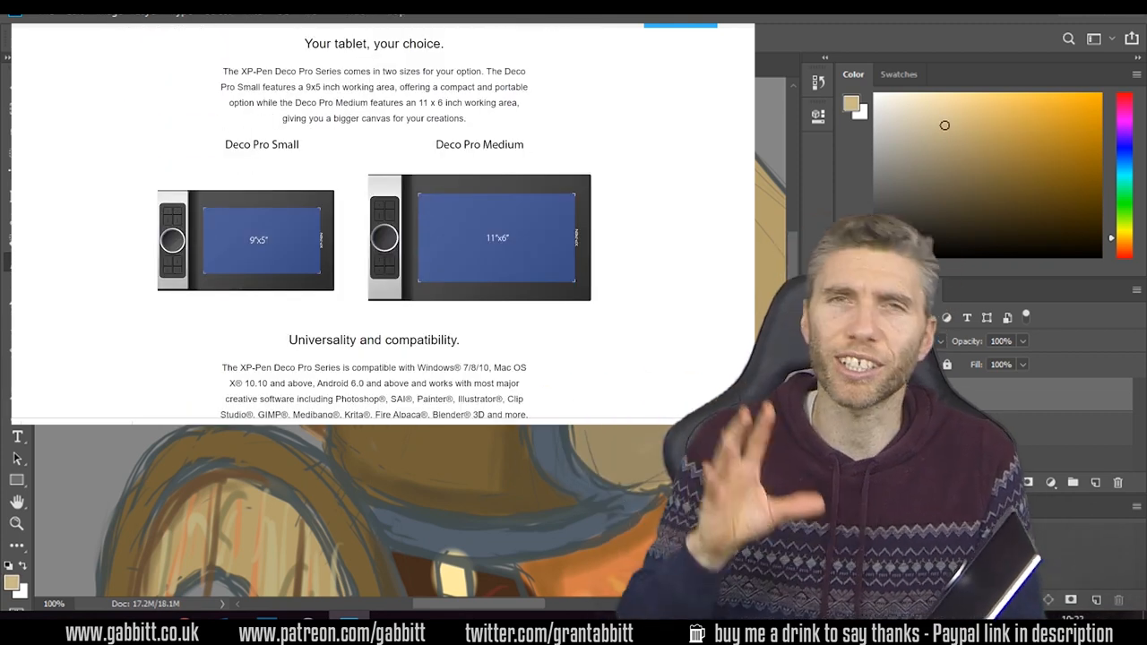
Step: Put the tablet page away and return to viking.psd, selecting the Eraser tool
{"action": "scroll", "scroll_direction": "down", "scroll_amount": 3}
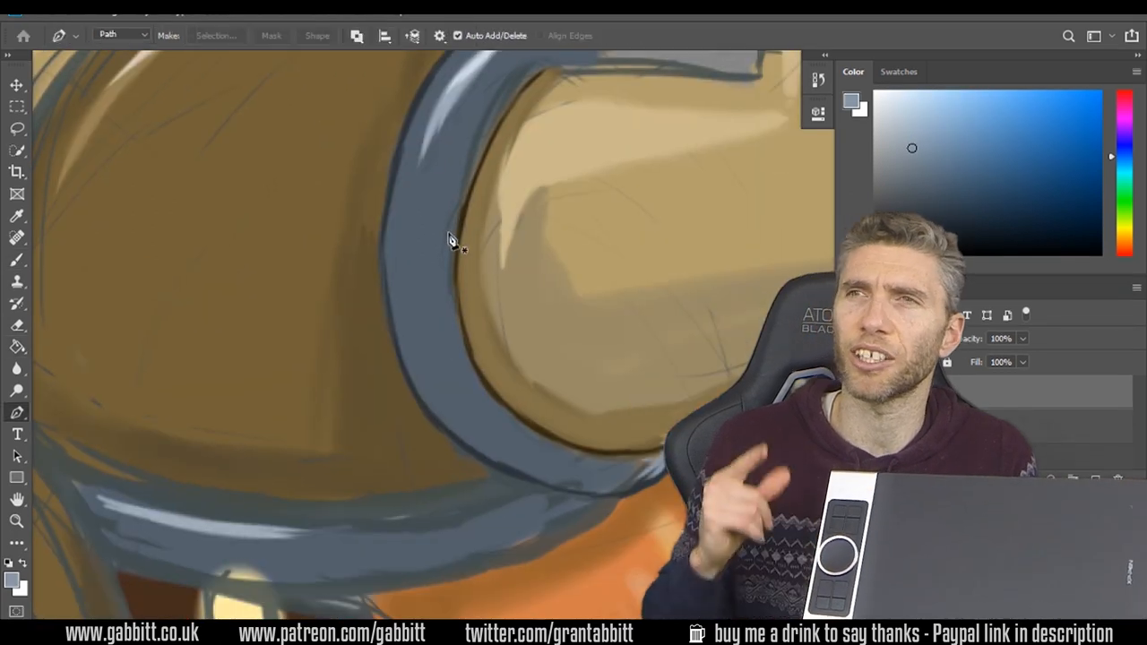
{"action": "left_click", "coordinate": [16, 260]}
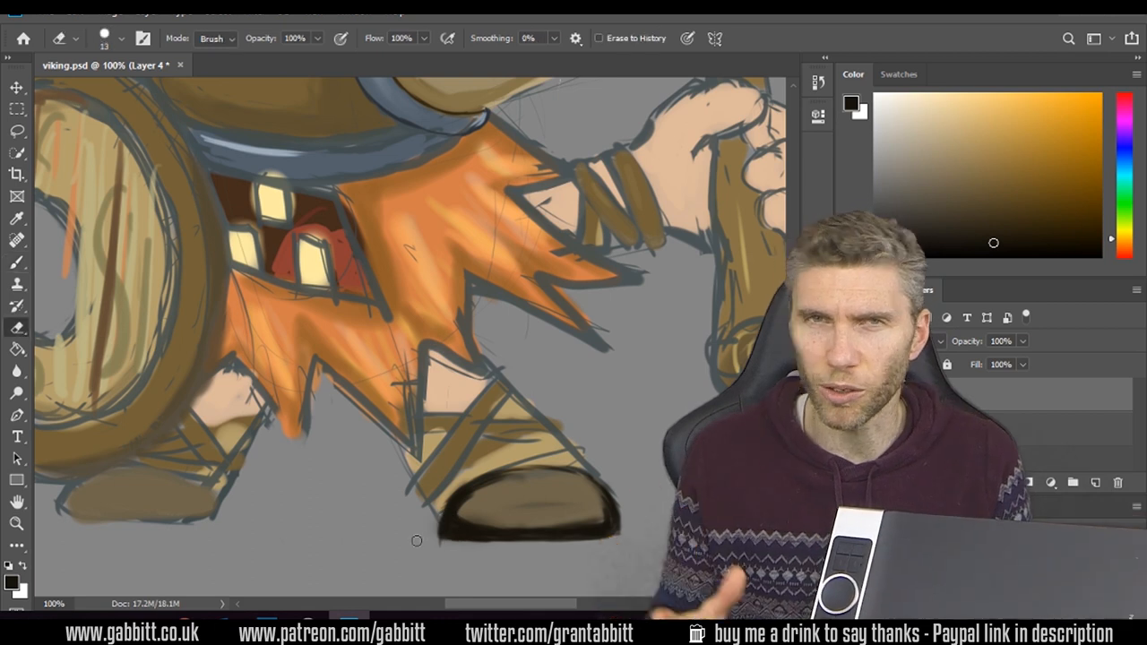
{"action": "mouse_move", "coordinate": [505, 369]}
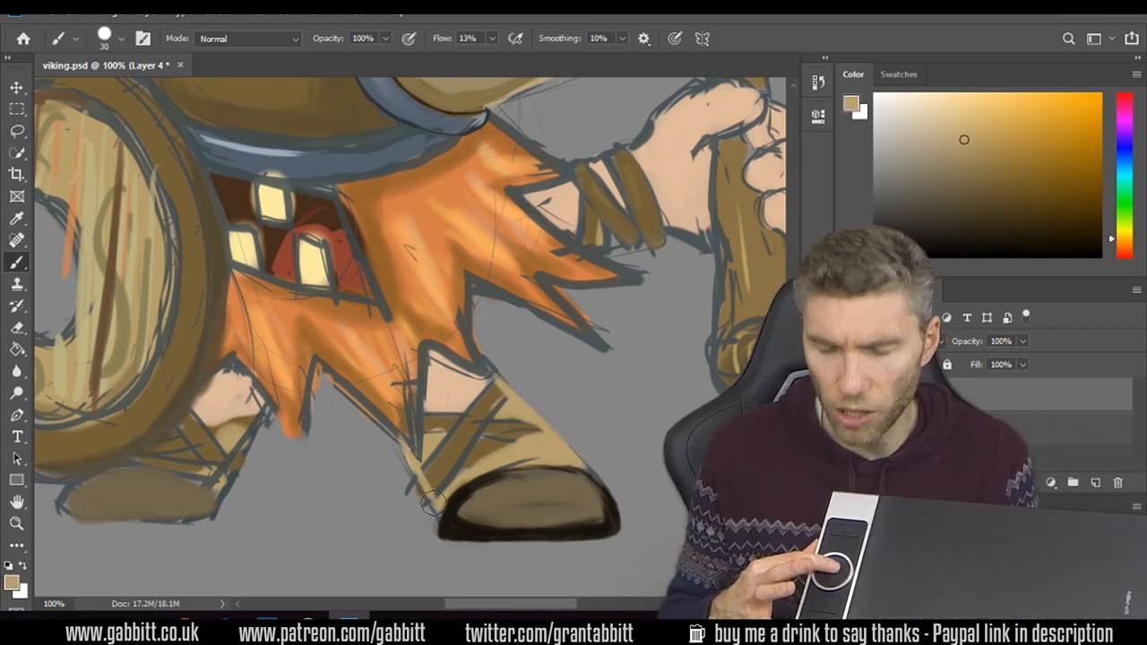
Step: Erase stray paint, then brush tan shading along the boot's lower edge on Layer 4
{"action": "left_click", "coordinate": [16, 326]}
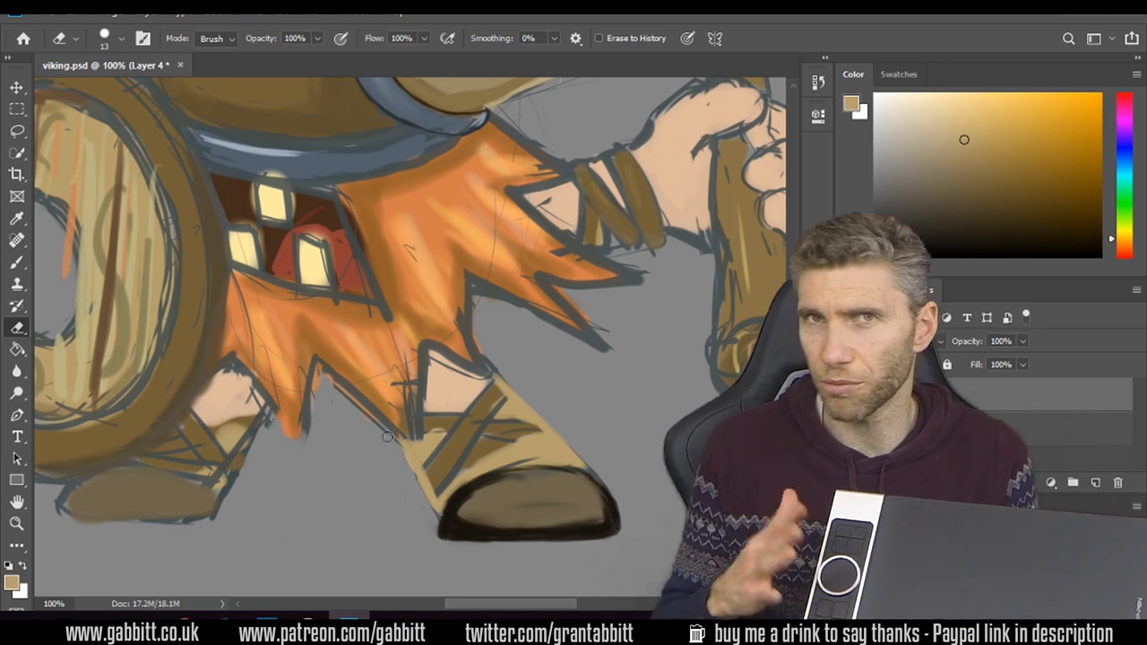
{"action": "left_click", "coordinate": [123, 38]}
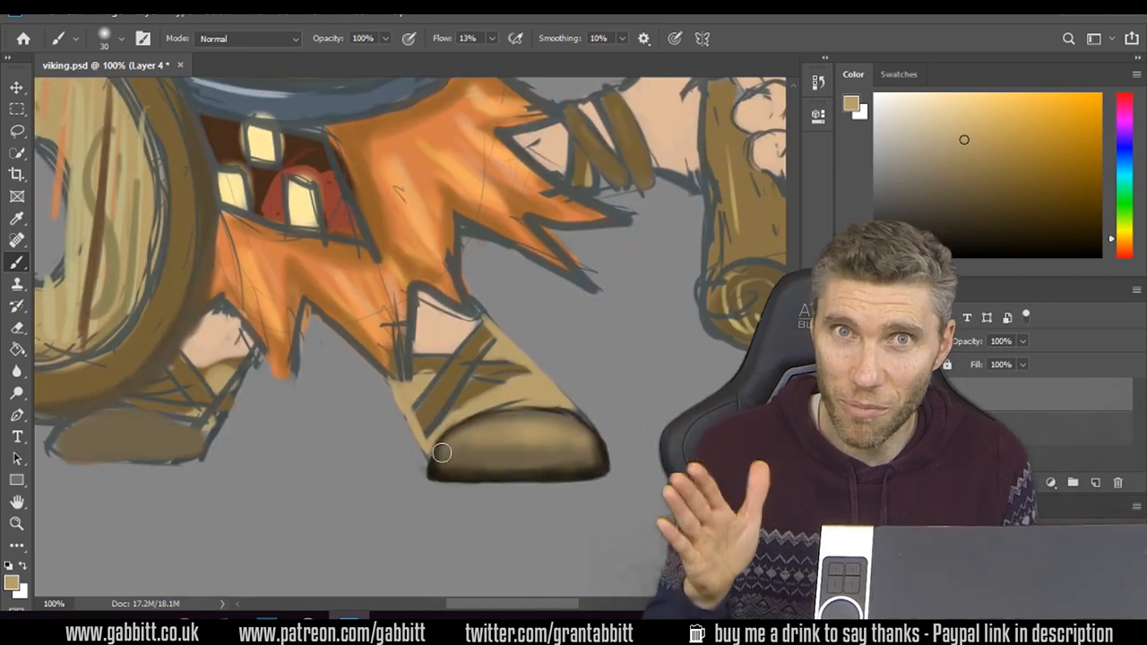
{"action": "left_click", "coordinate": [121, 37]}
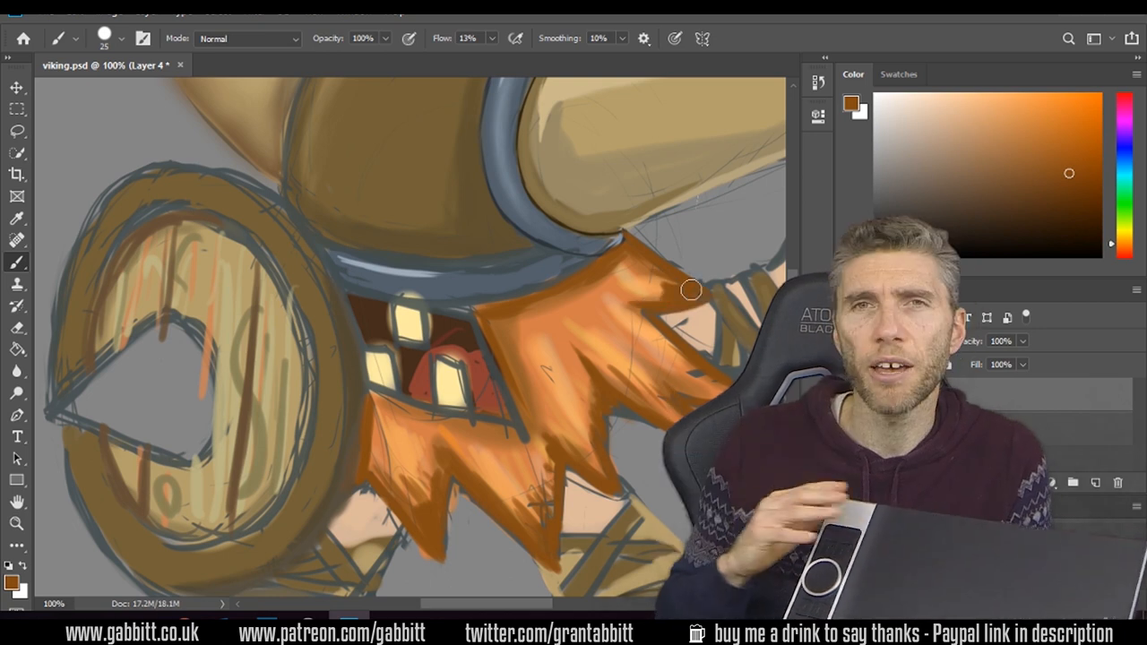
{"action": "mouse_move", "coordinate": [508, 376]}
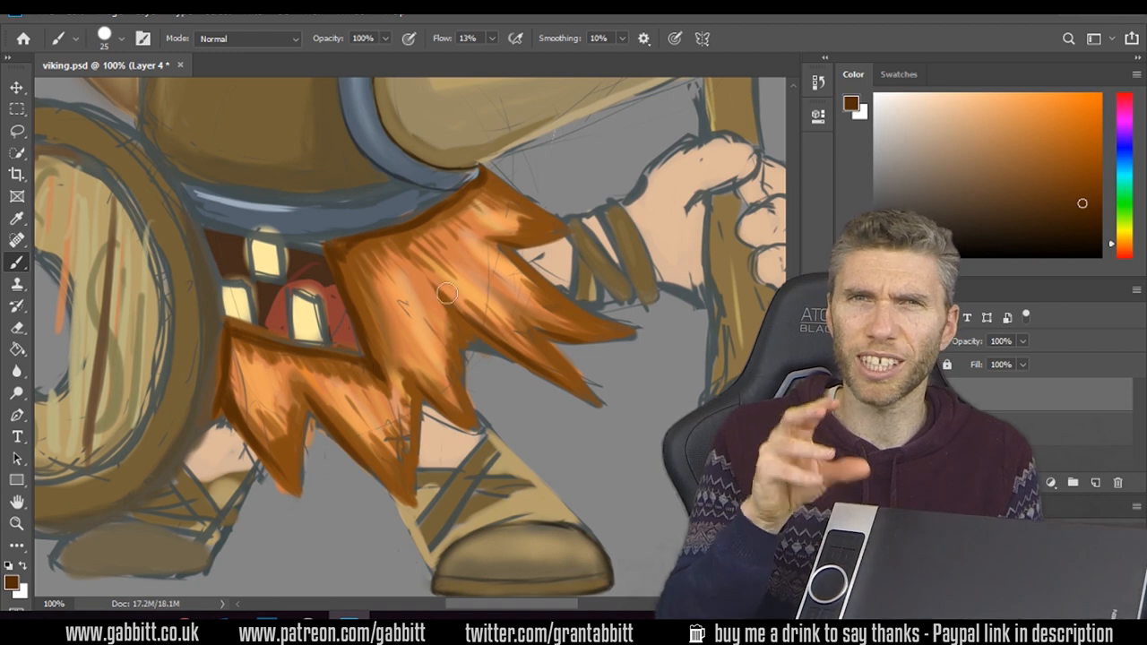
Step: Stroke a darker brown strand into the Viking's beard on Layer 4
{"action": "left_click", "coordinate": [1055, 170]}
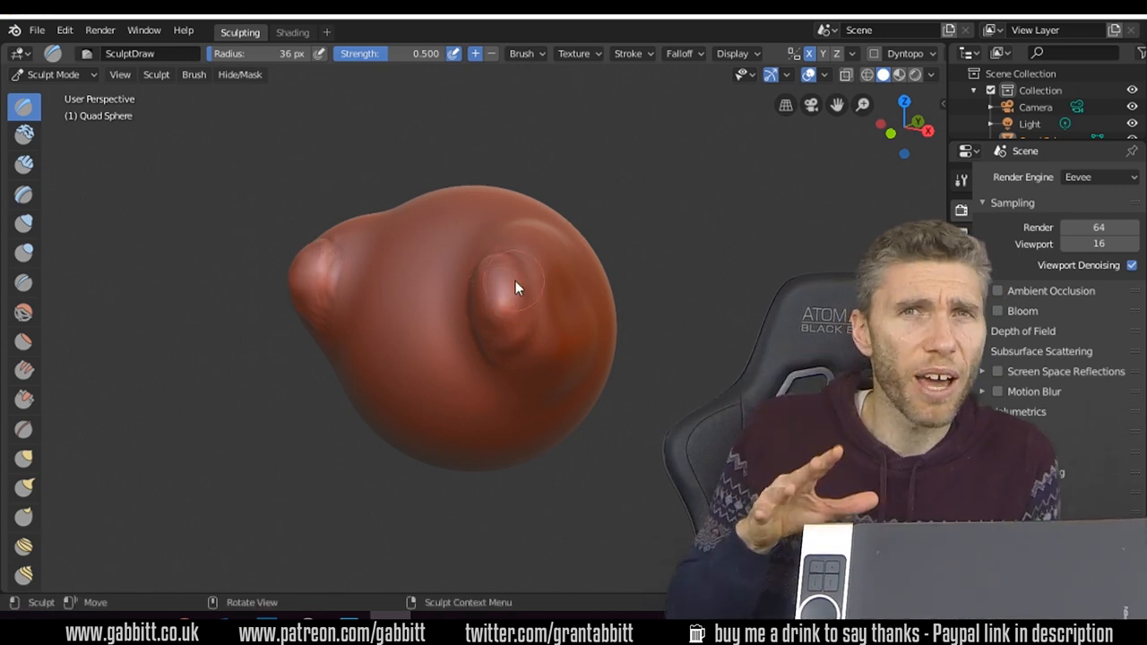
Step: Pull bumps out of the Quad Sphere with the SculptDraw brush
{"action": "key", "text": "shift"}
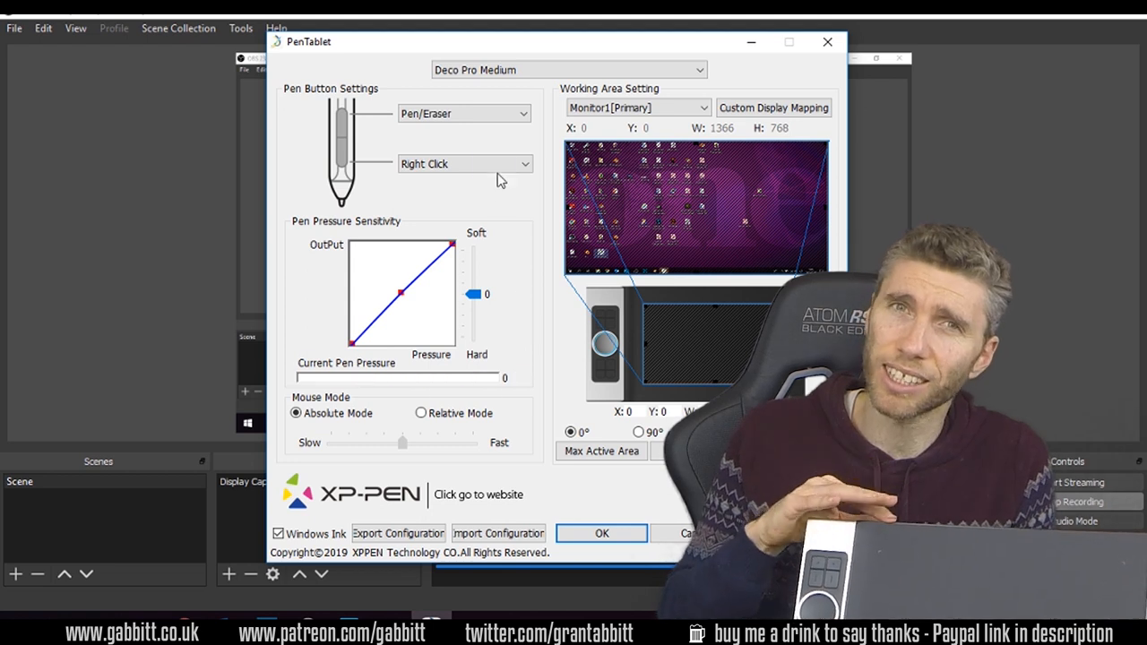
Step: Assign a new action to the pen's upper side button from its dropdown
{"action": "left_click", "coordinate": [464, 163]}
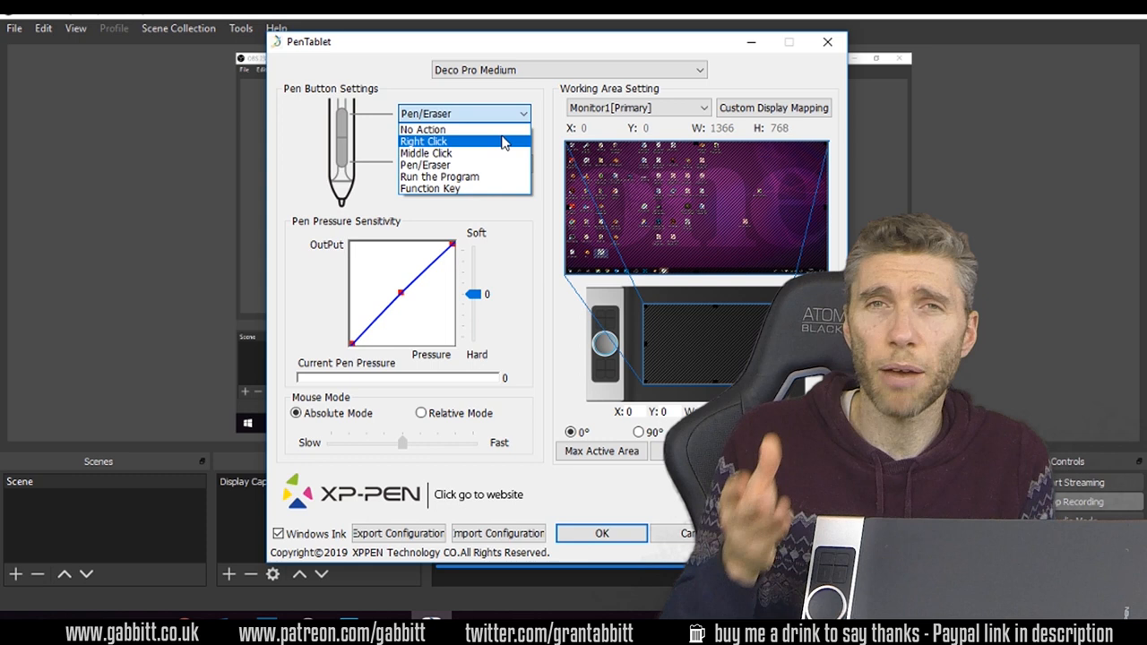
{"action": "left_click", "coordinate": [423, 141]}
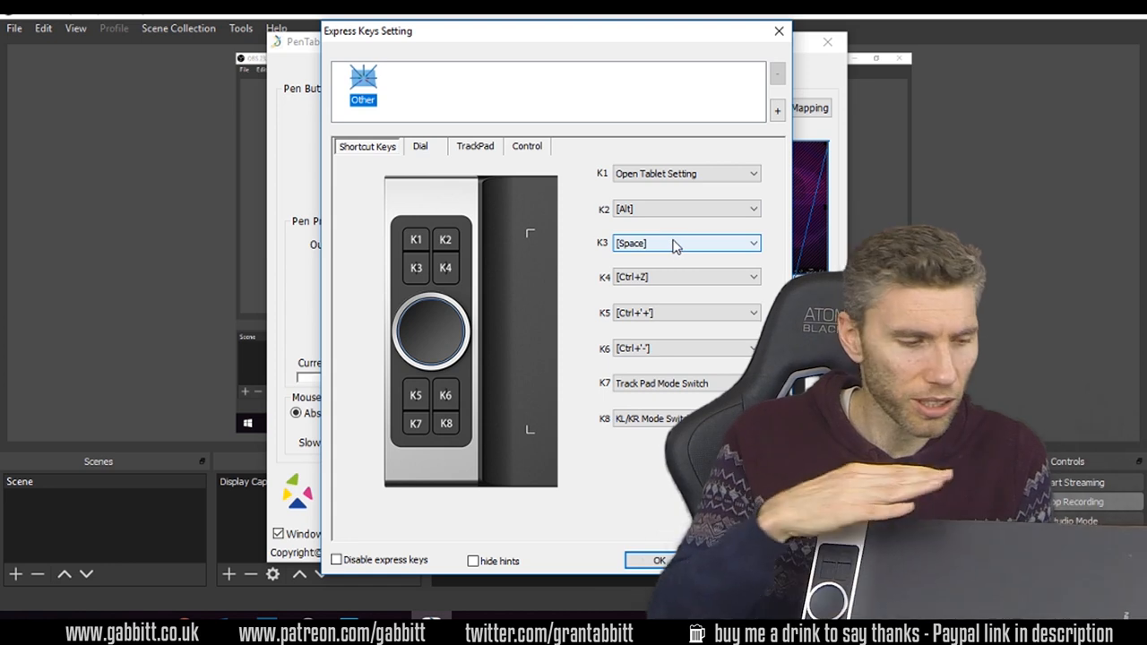
{"action": "mouse_move", "coordinate": [650, 486]}
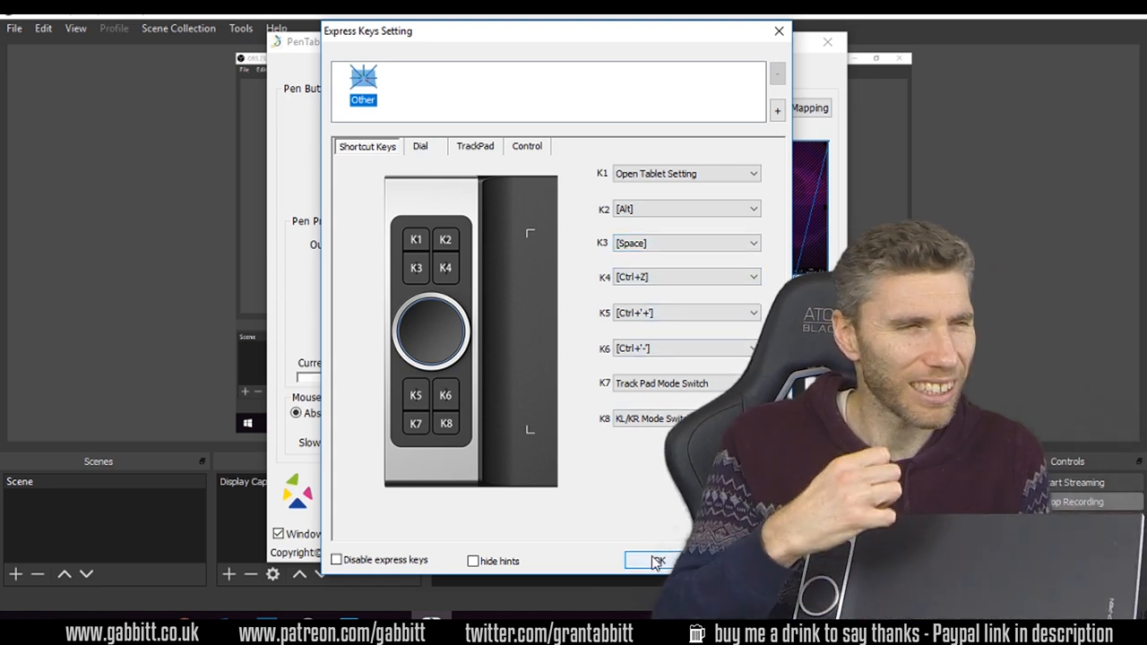
{"action": "mouse_move", "coordinate": [748, 128]}
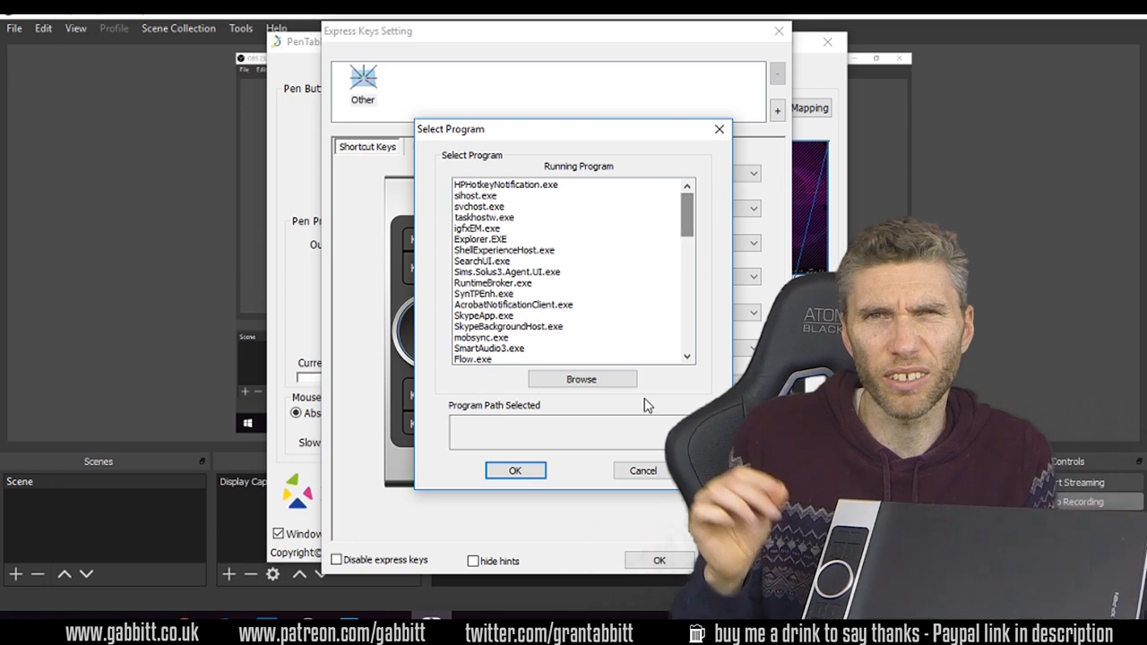
Step: Cancel the program picker without adding an app and confirm the express key assignments
{"action": "left_click", "coordinate": [643, 471]}
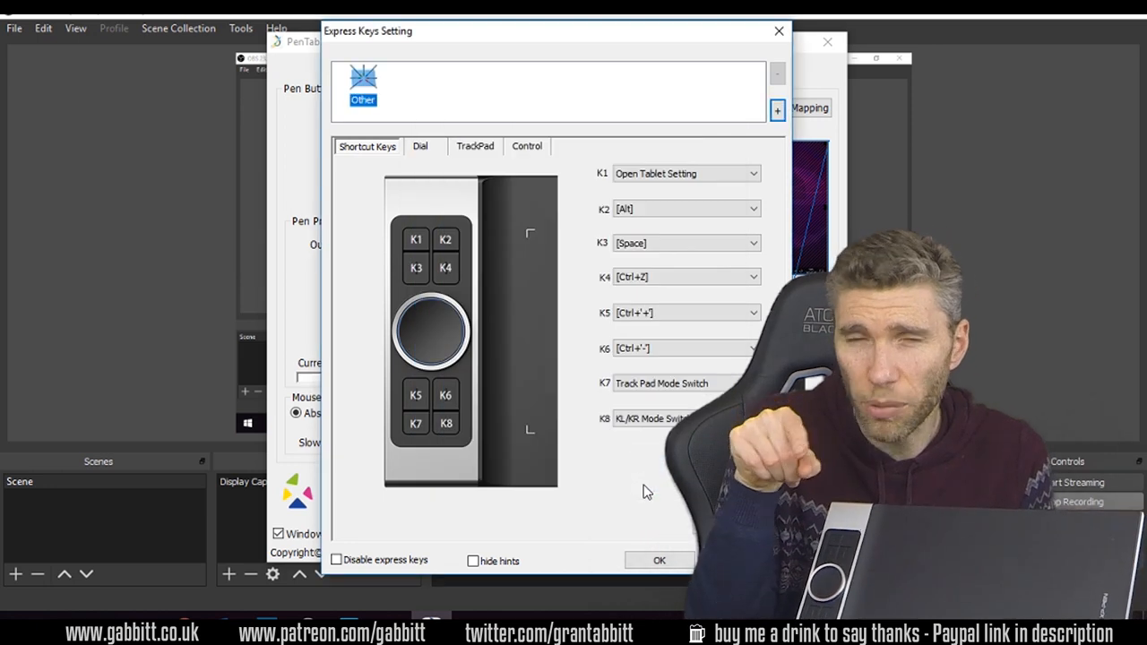
{"action": "left_click", "coordinate": [658, 560]}
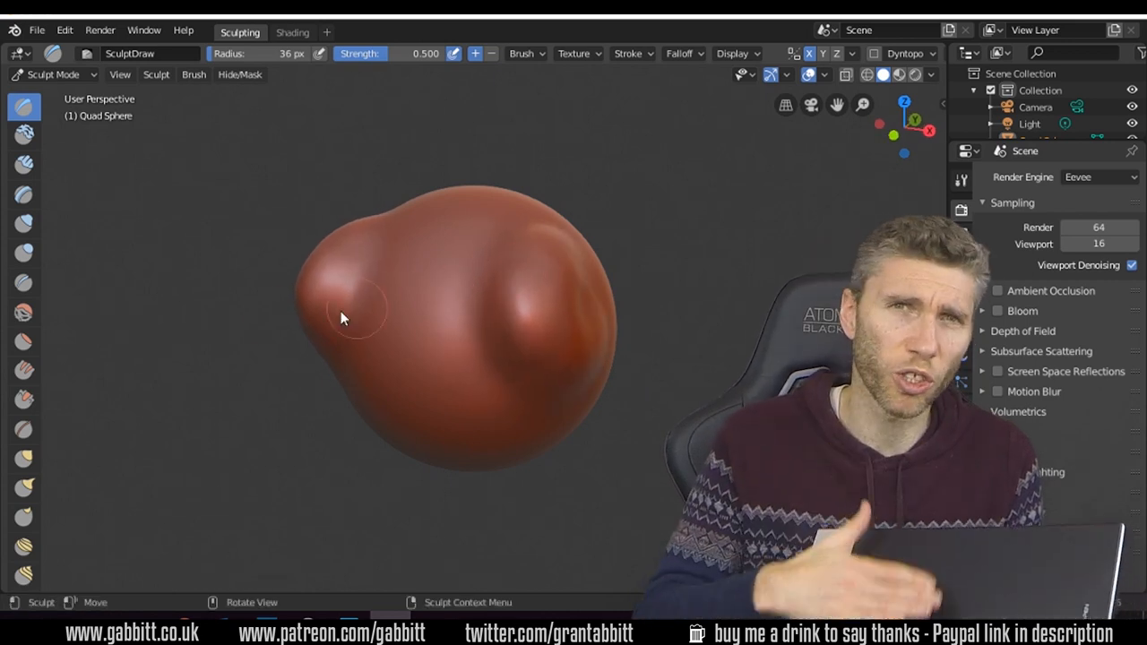
Step: Raise rounded ridges with the Draw brush and sharpen a pointed bump using Pinch
{"action": "left_click", "coordinate": [24, 430]}
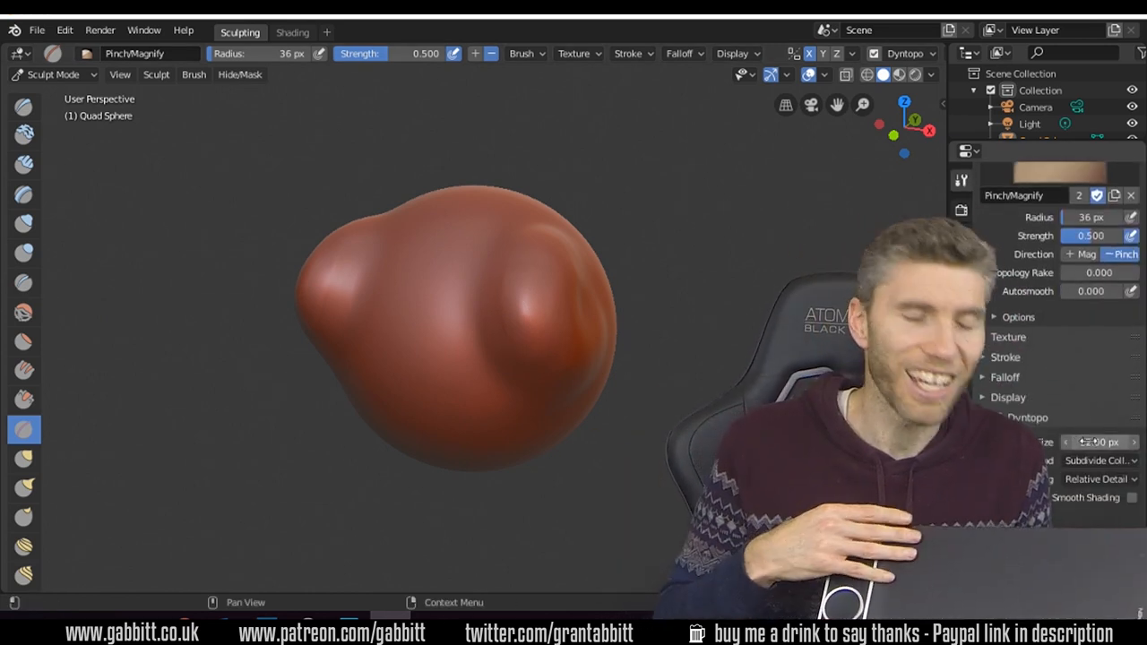
{"action": "left_click", "coordinate": [24, 106]}
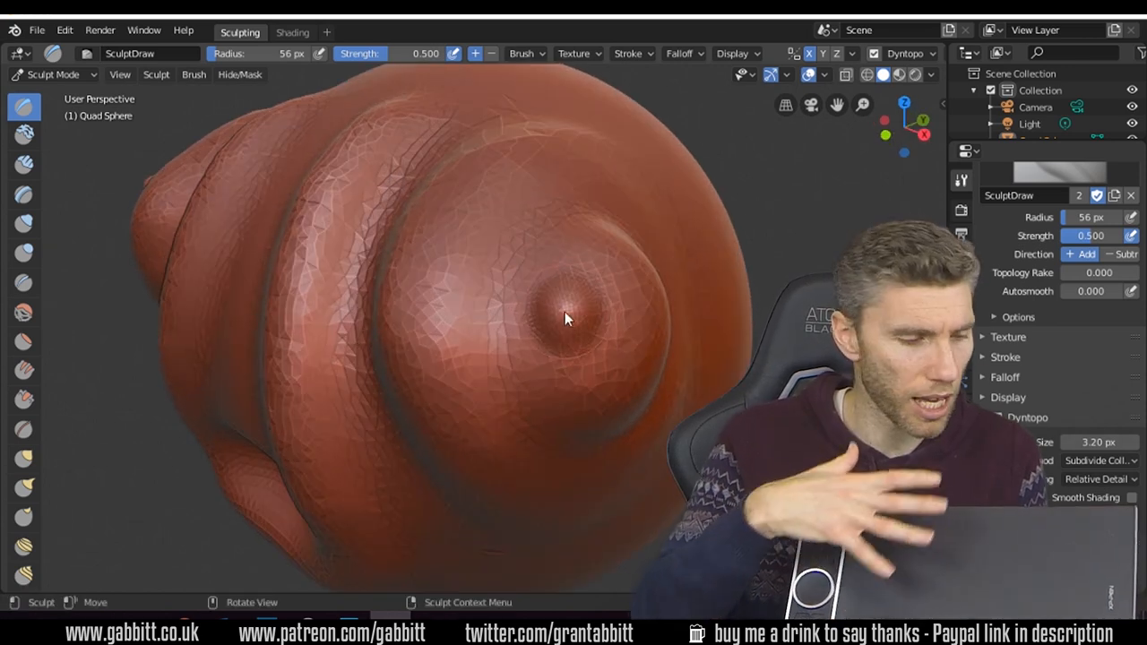
{"action": "left_click", "coordinate": [24, 429]}
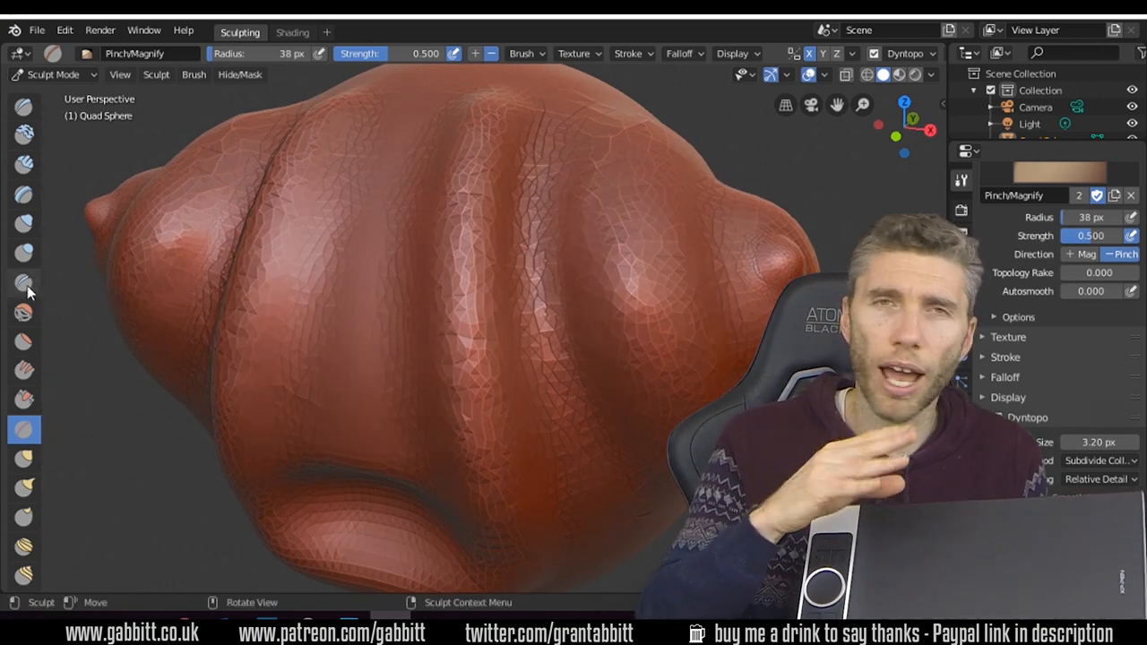
{"action": "left_click", "coordinate": [24, 282]}
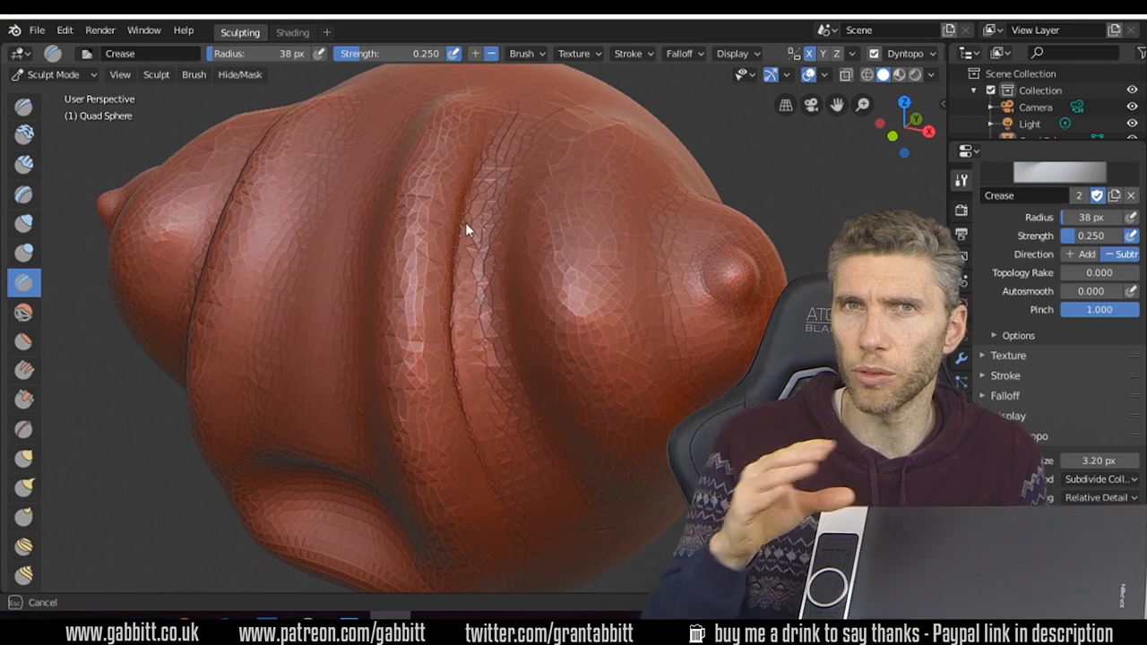
Step: Carve a crease across the head, deepen the mouth crease and crease around the side bump
{"action": "left_click_drag", "start_coordinate": [466, 229], "coordinate": [578, 247]}
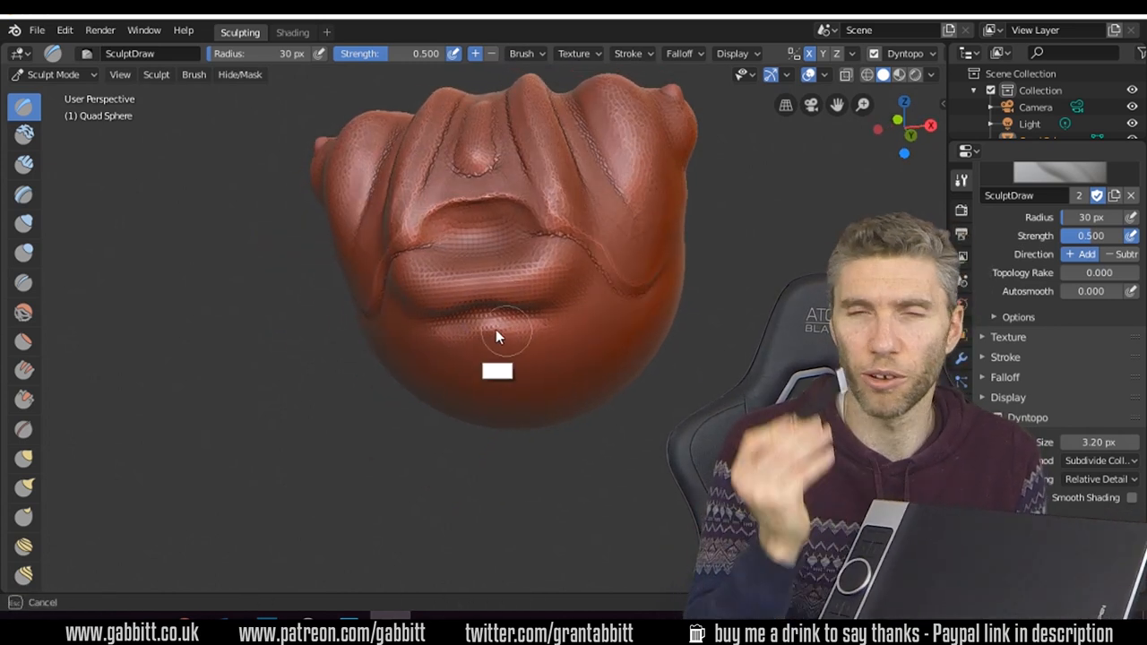
{"action": "left_click", "coordinate": [24, 282]}
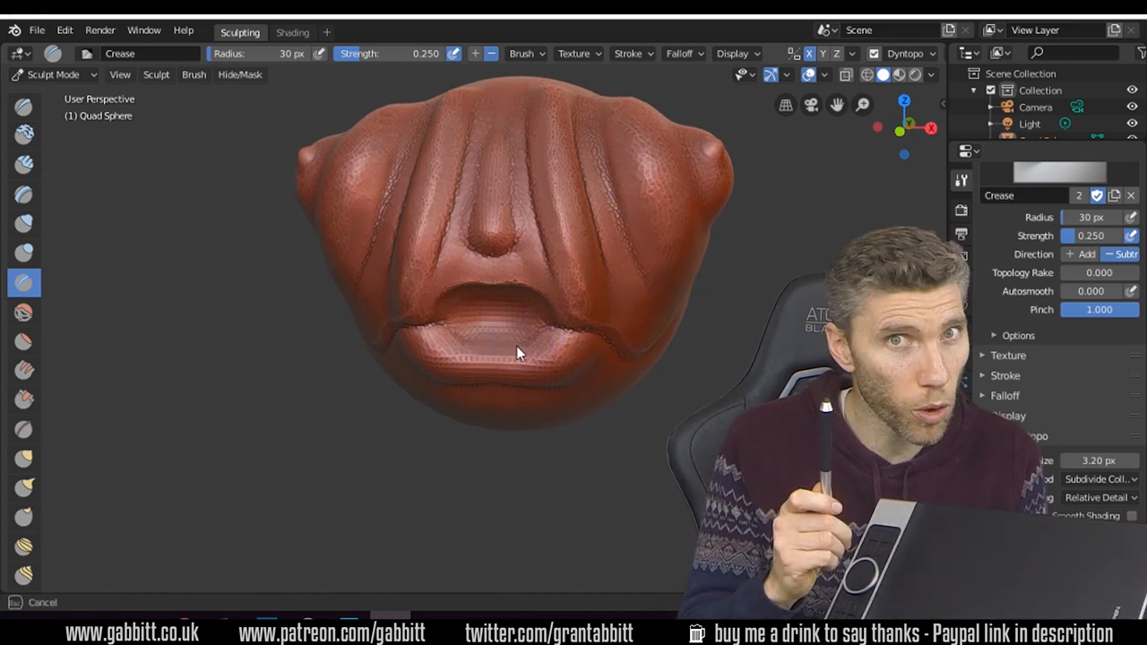
{"action": "left_click_drag", "start_coordinate": [515, 354], "coordinate": [529, 300]}
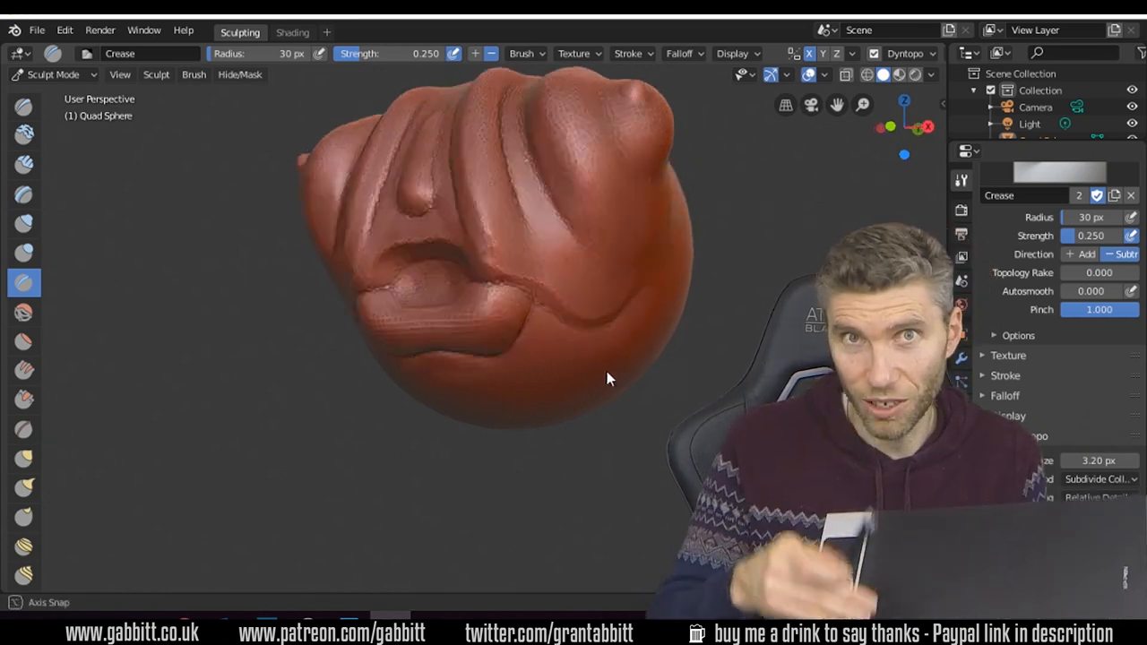
{"action": "left_click_drag", "start_coordinate": [608, 378], "coordinate": [500, 184]}
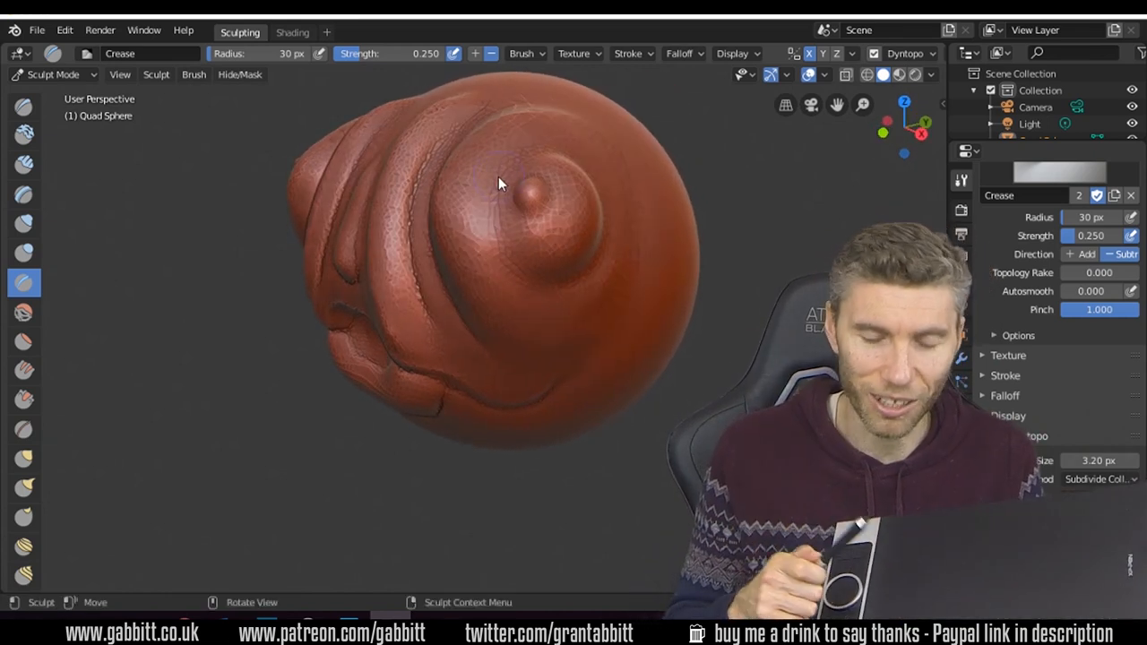
{"action": "left_click_drag", "start_coordinate": [501, 184], "coordinate": [386, 278]}
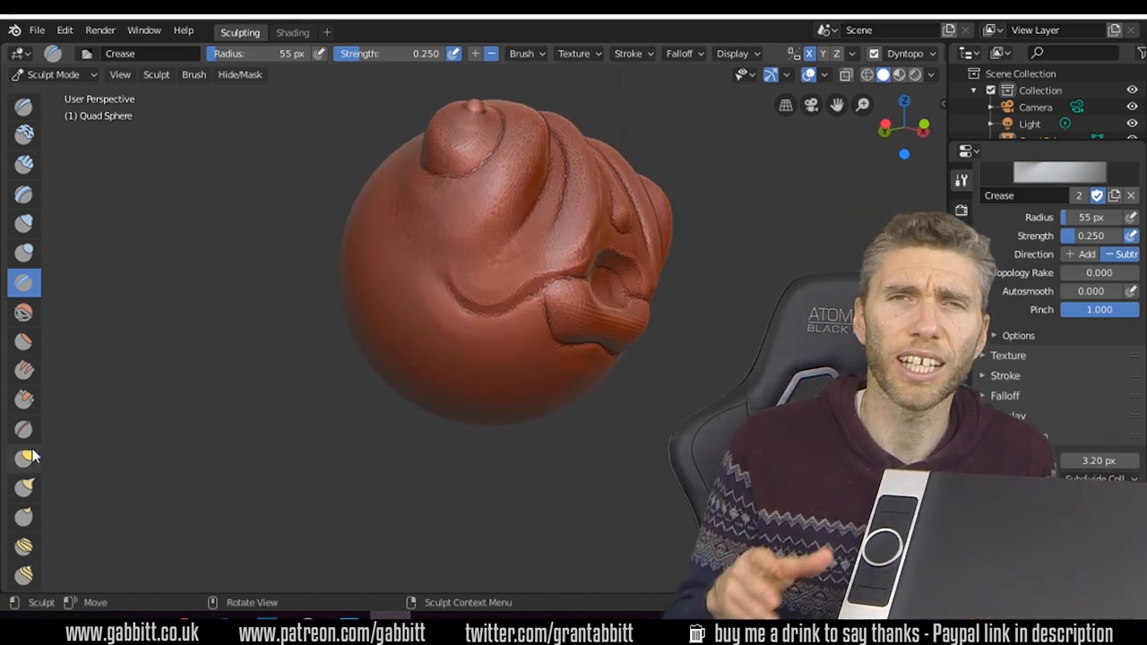
{"action": "left_click", "coordinate": [24, 489]}
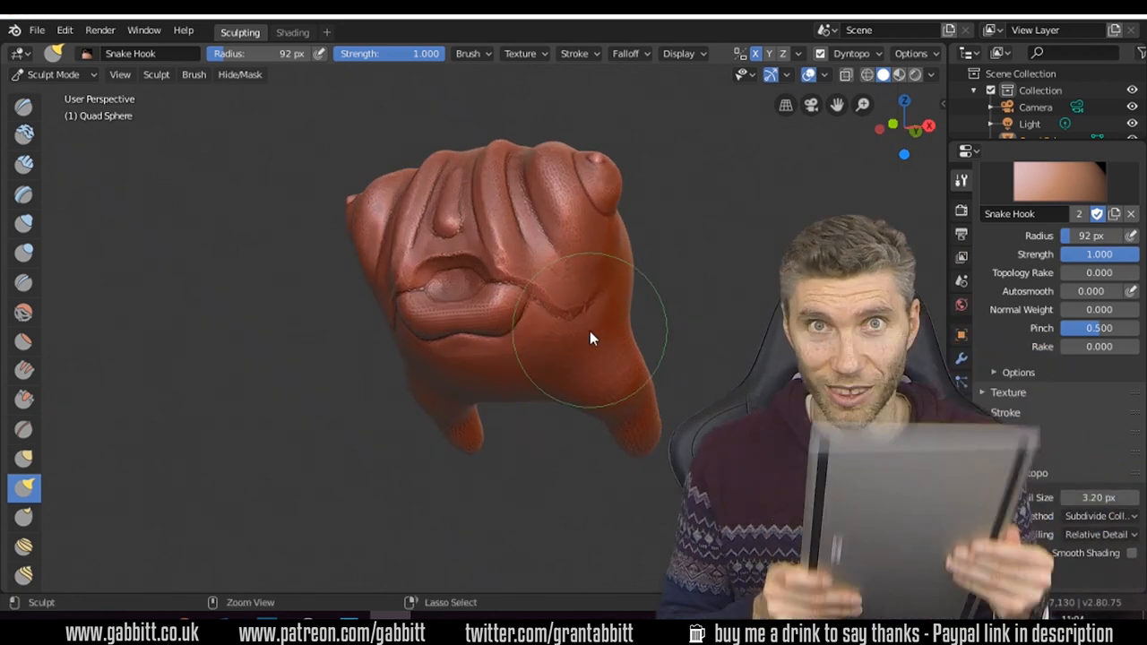
Step: Pull a limb from the head's underside and crease where the tentacles join the head
{"action": "left_click_drag", "start_coordinate": [591, 337], "coordinate": [605, 374]}
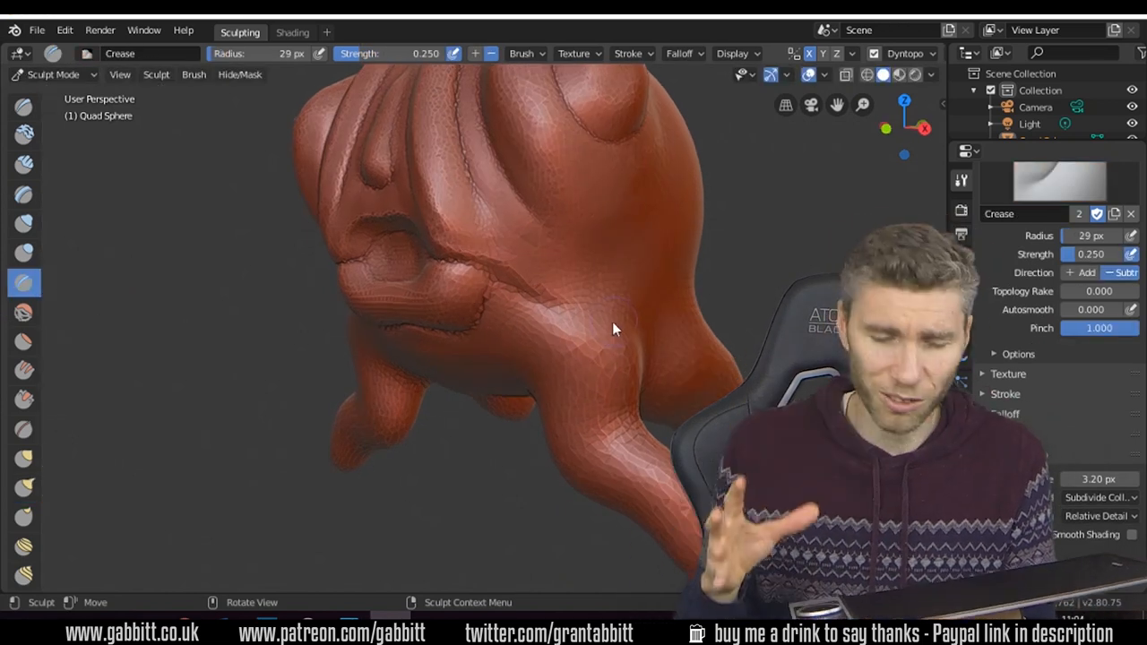
{"action": "left_click_drag", "start_coordinate": [609, 322], "coordinate": [681, 314]}
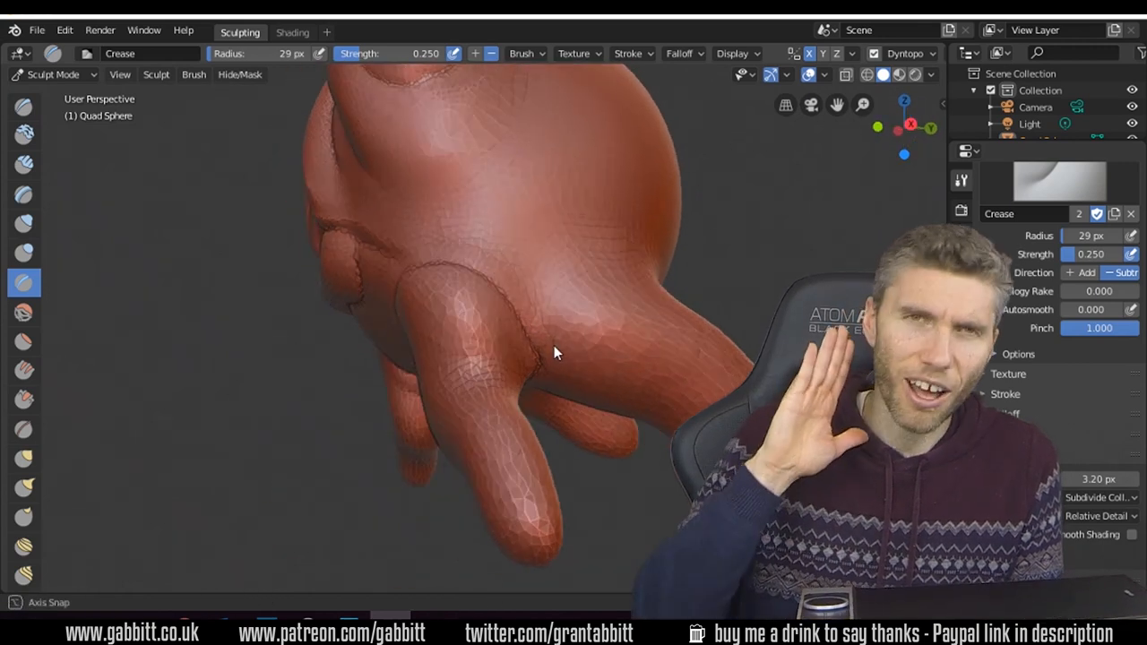
{"action": "left_click_drag", "start_coordinate": [556, 349], "coordinate": [475, 403]}
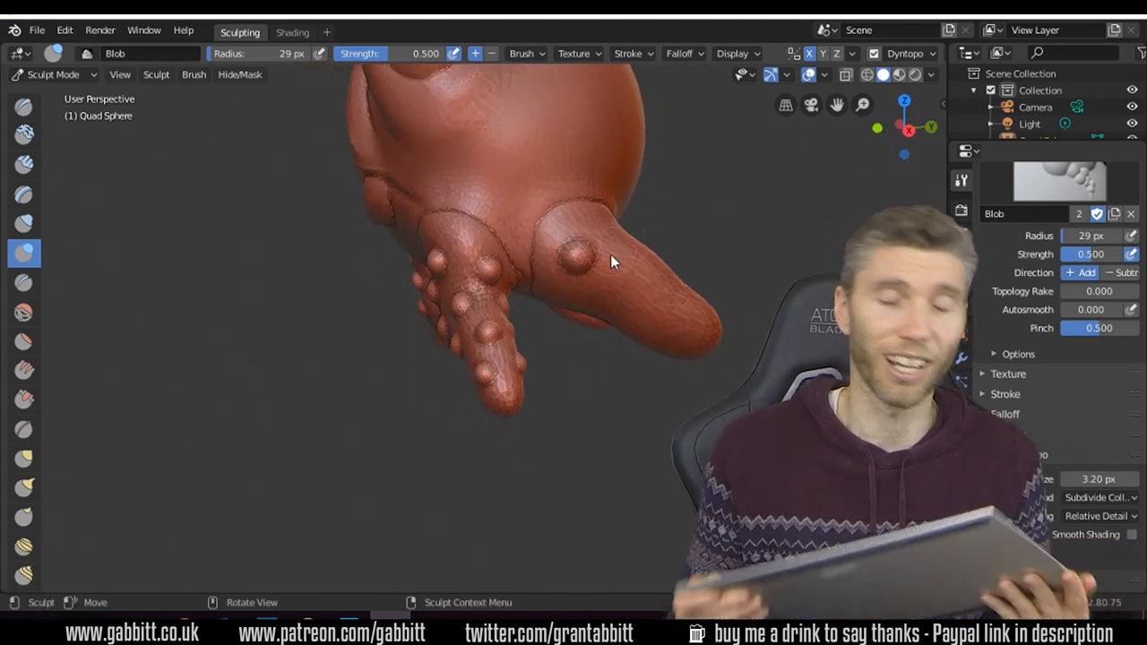
Step: Dab rows of round Blob bumps along the tentacles, then return to the Crease brush
{"action": "left_click_drag", "start_coordinate": [614, 260], "coordinate": [672, 206]}
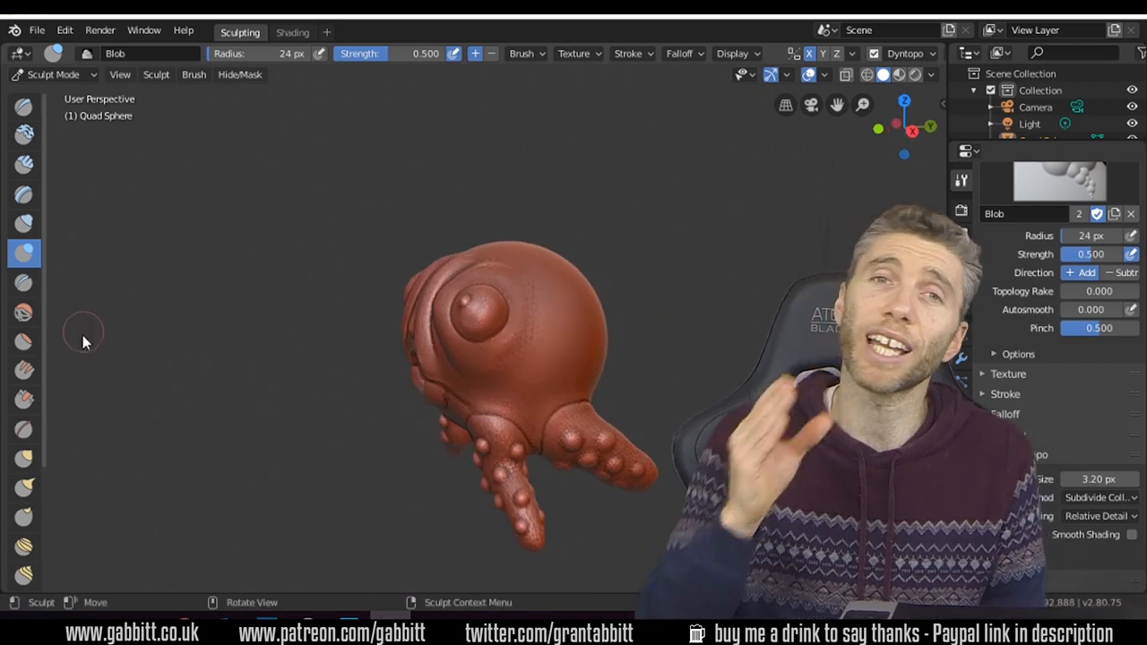
{"action": "left_click", "coordinate": [24, 282]}
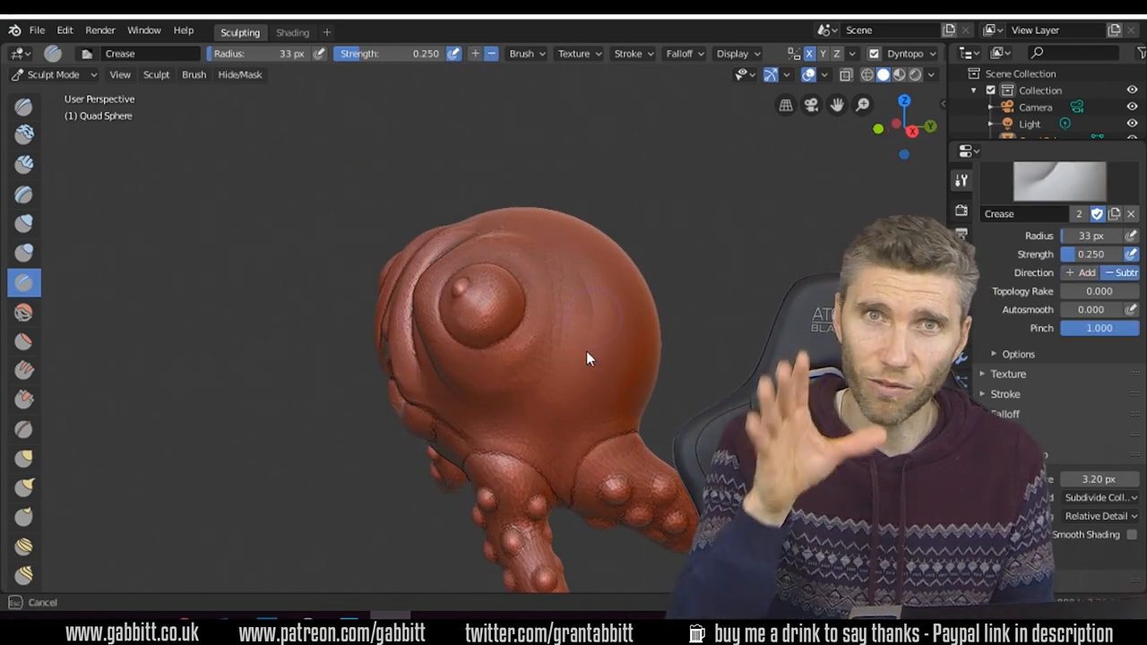